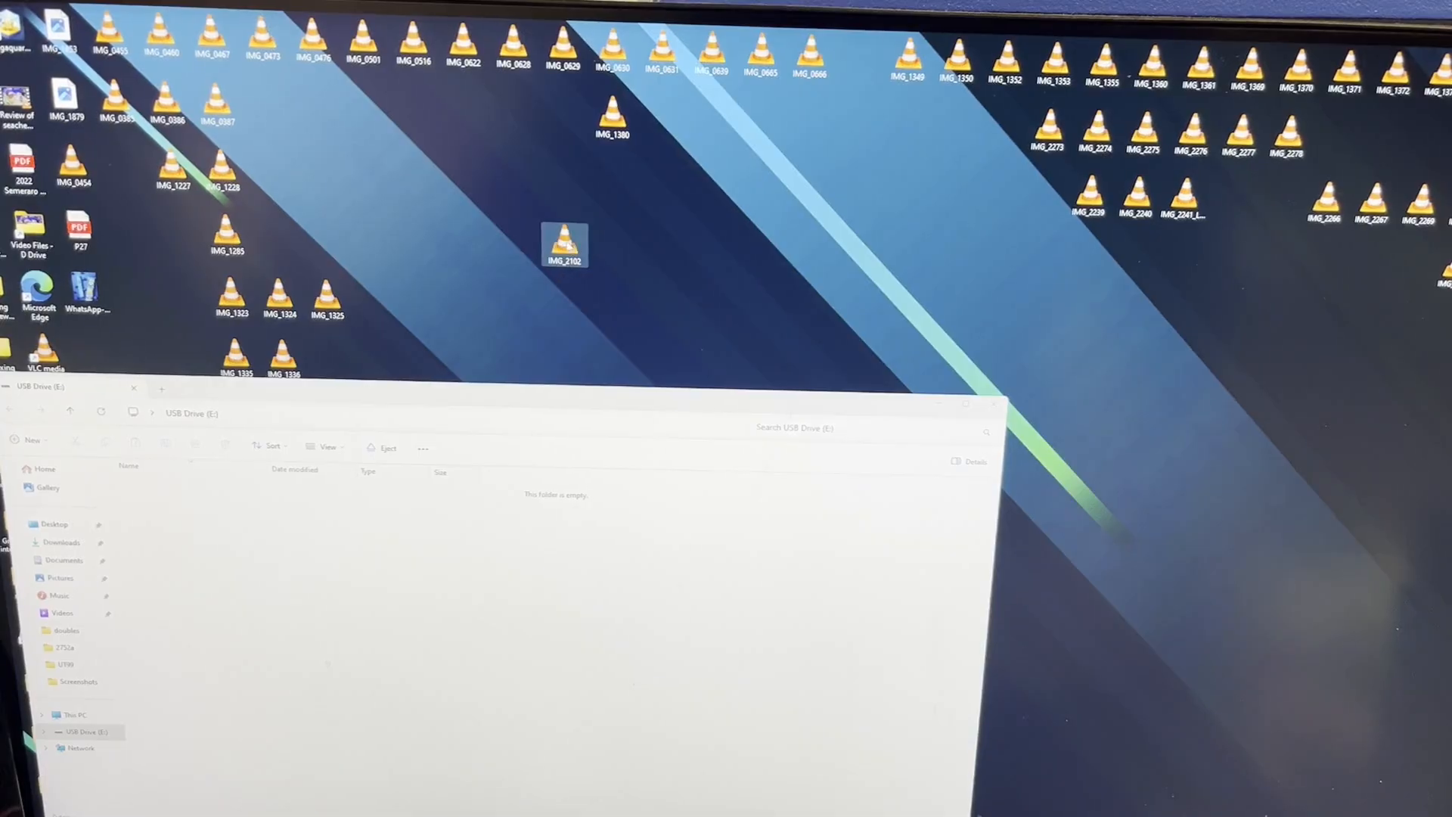
{"action": "mouse_move", "coordinate": [564, 244]}
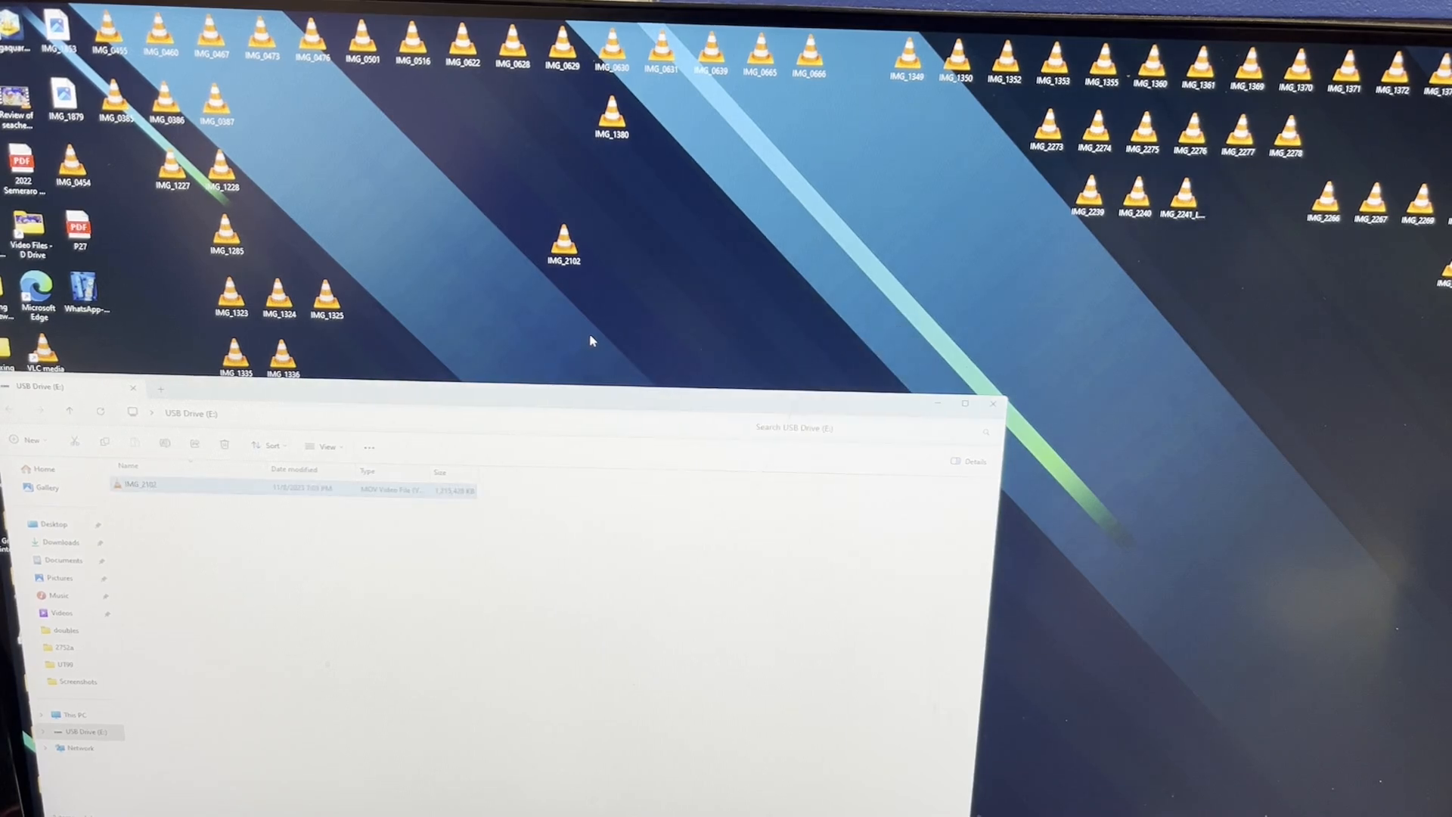
- Open Properties for the 13 selected desktop videos to see their 4.88 GB total size
{"action": "right_click", "coordinate": [1366, 199]}
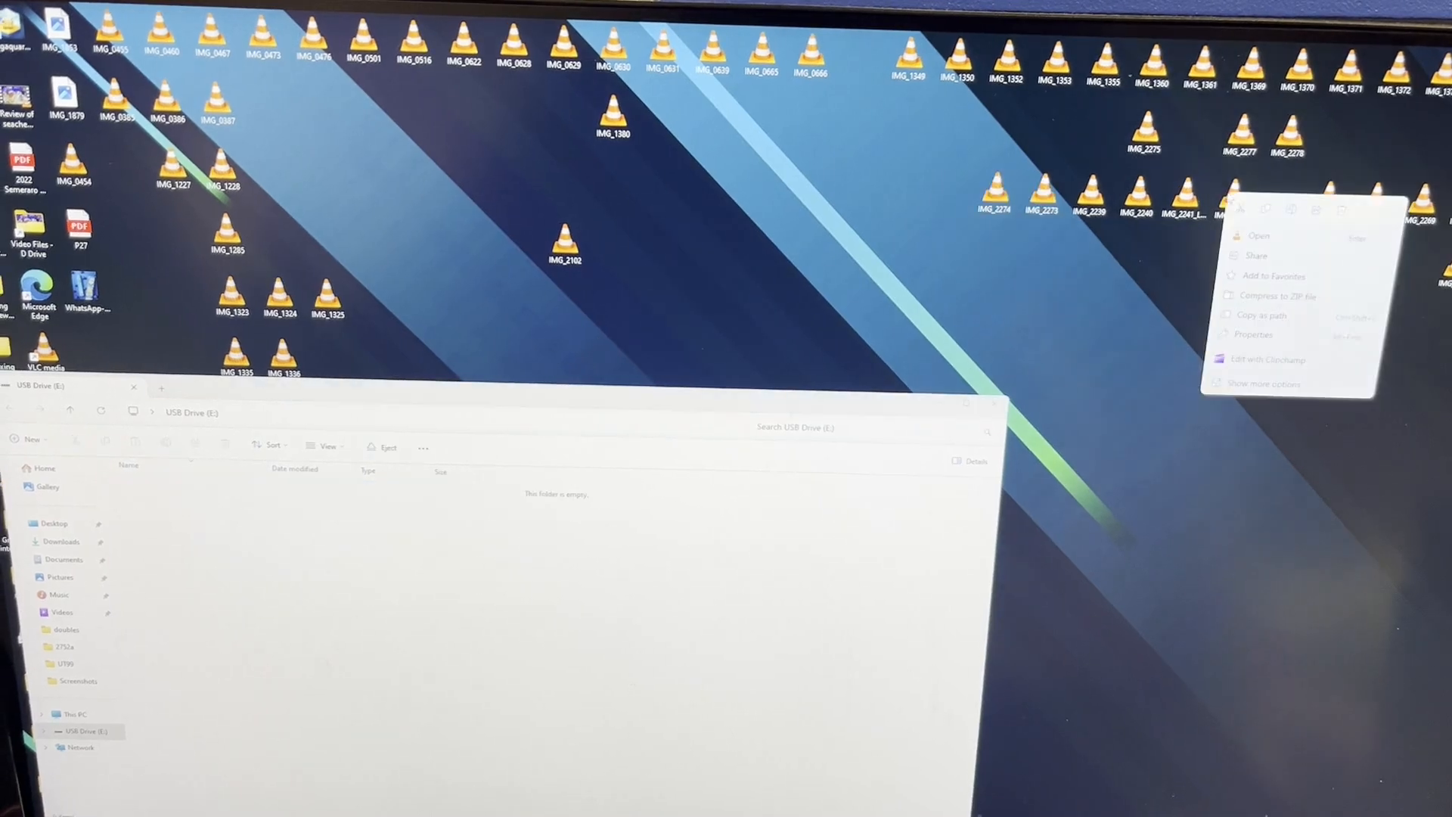
{"action": "left_click", "coordinate": [1255, 335]}
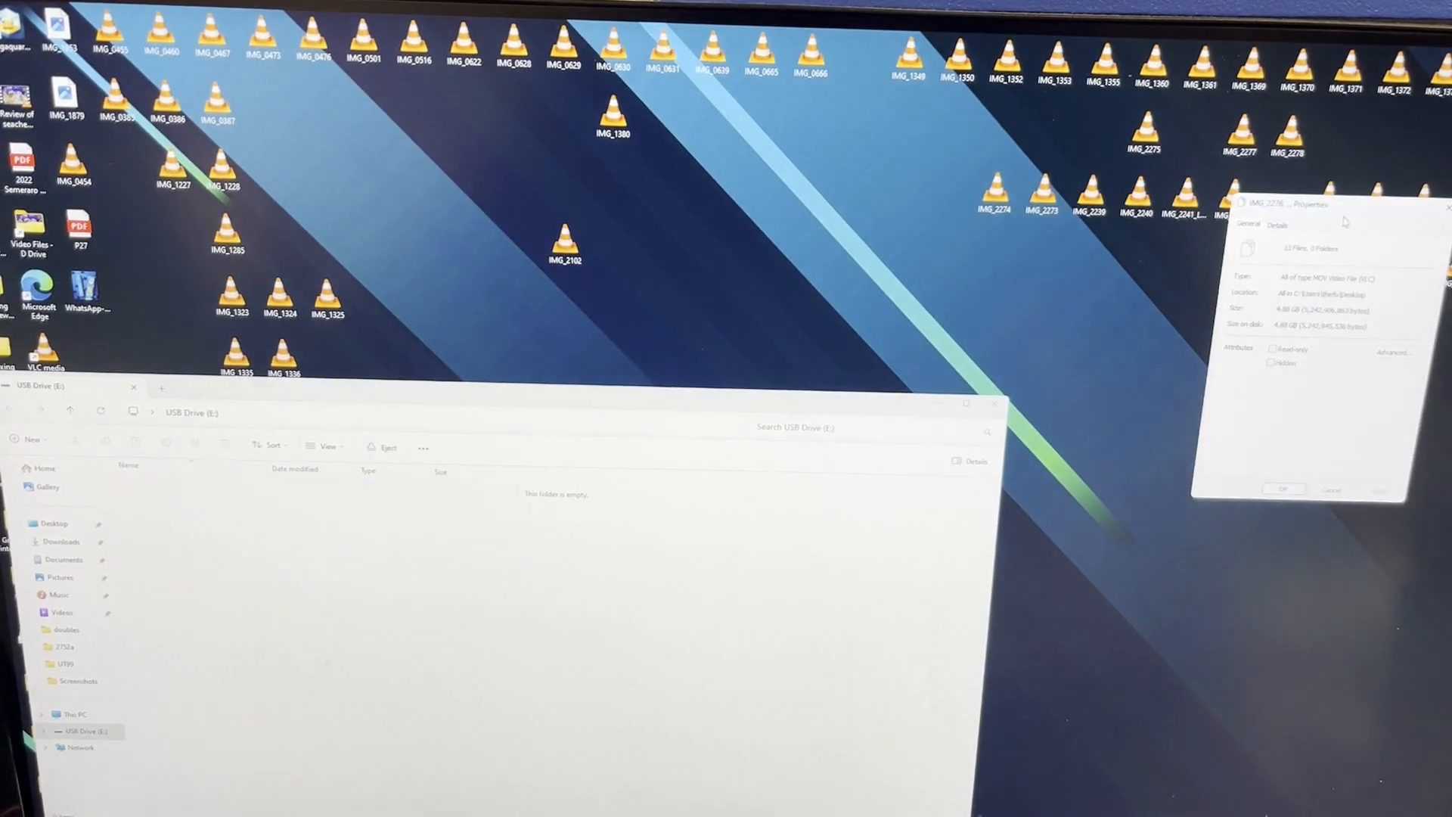